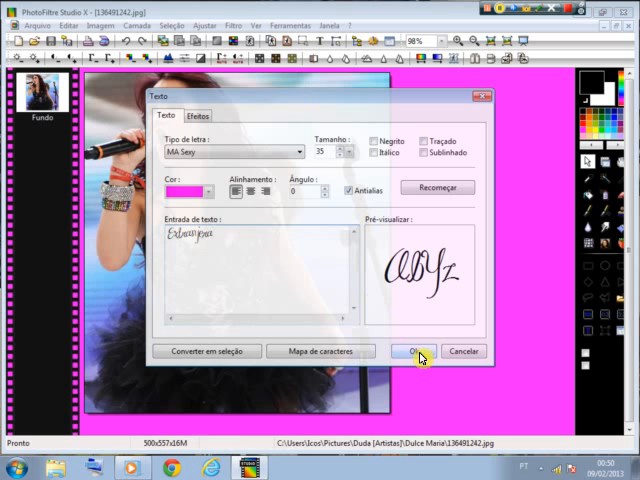
Add the pink 'Extranjera' text layer and drag it down near the photo's bottom
left_click(414, 350)
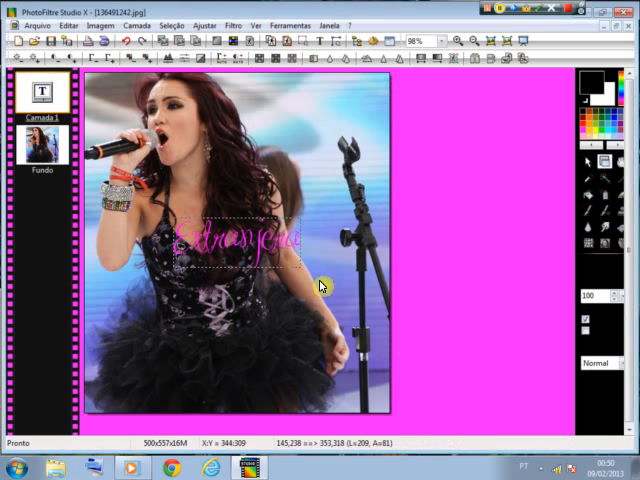
mouse_move(271, 222)
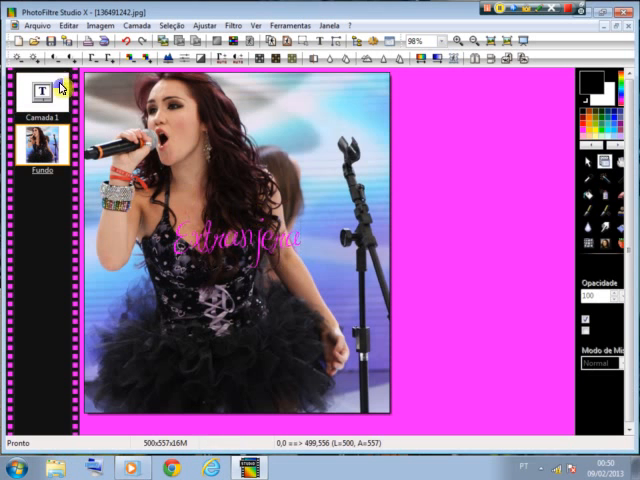
left_click_drag(235, 240, 230, 385)
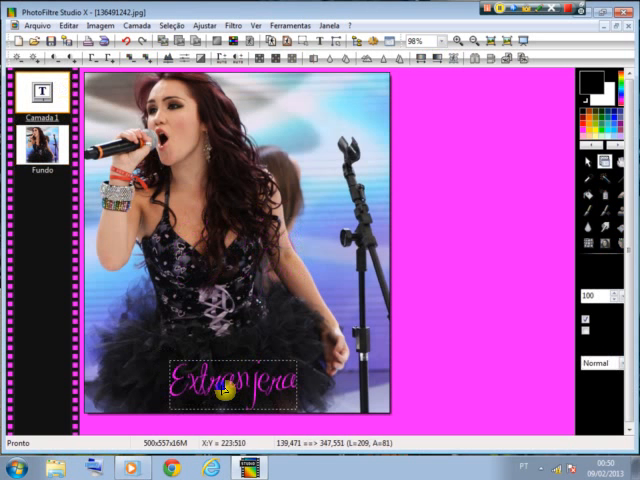
left_click(42, 156)
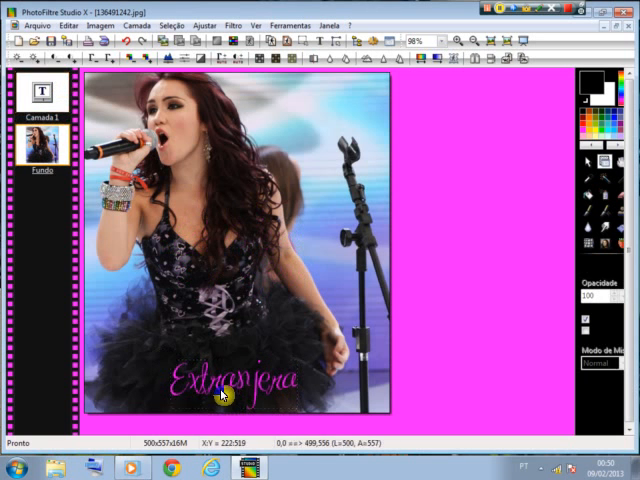
left_click(225, 385)
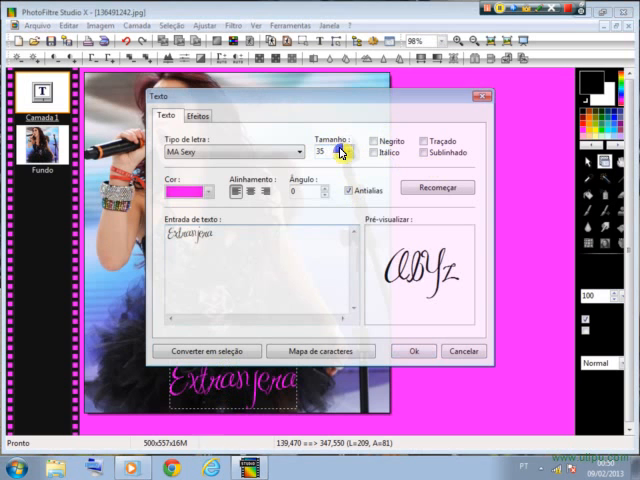
Raise the Extranjera text size from 35 to 50, apply, and select Camada 1
left_click(343, 146)
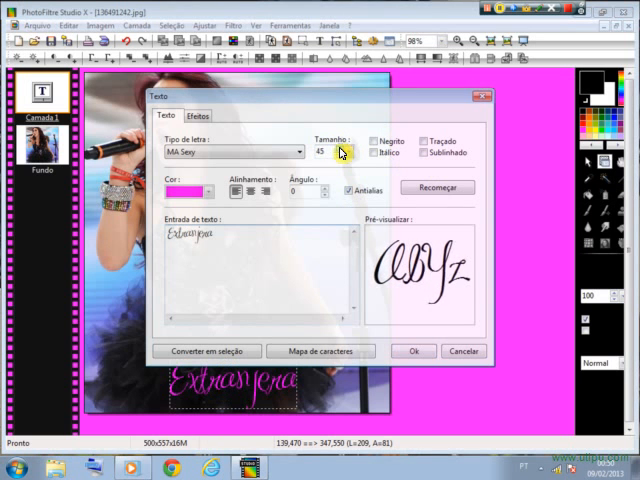
left_click(349, 147)
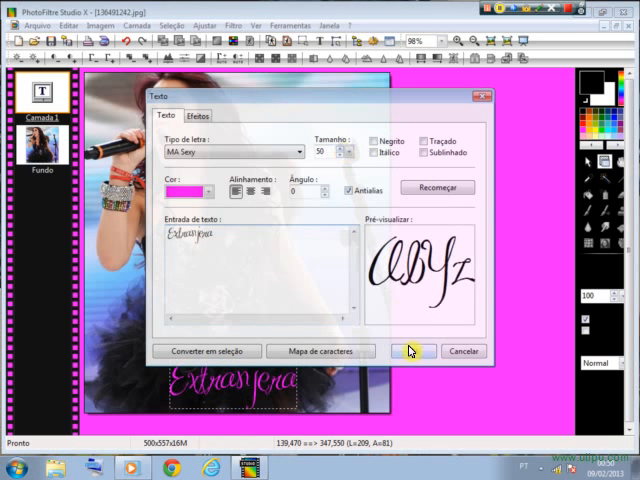
left_click(412, 350)
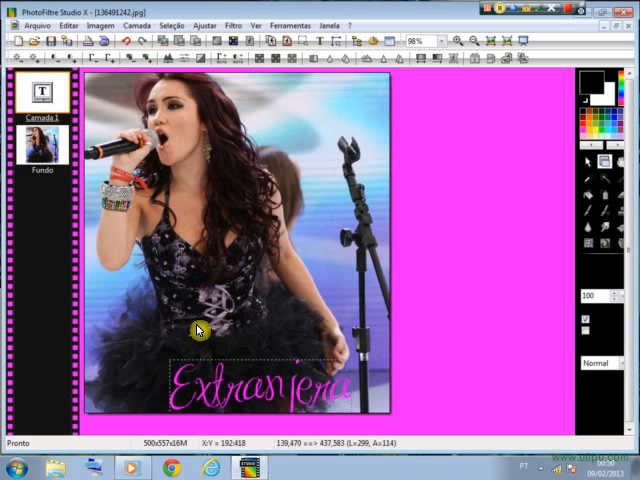
mouse_move(164, 285)
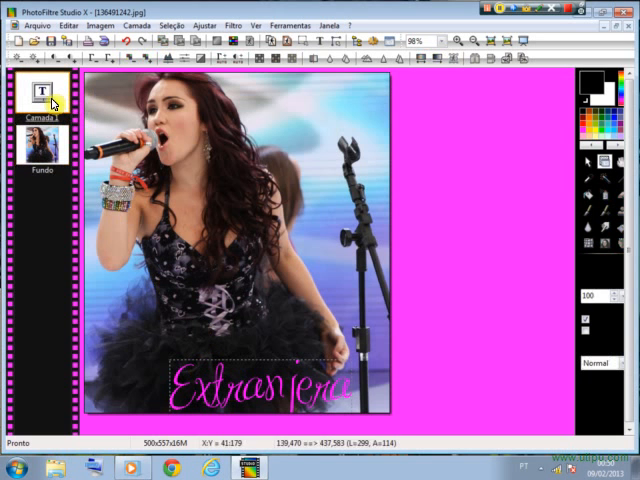
left_click(42, 147)
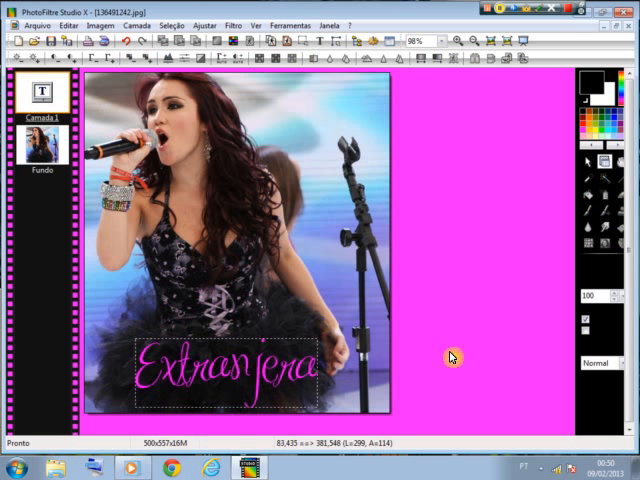
Convert the Extranjera lettering into a selection and view the image at 100%
left_click(41, 145)
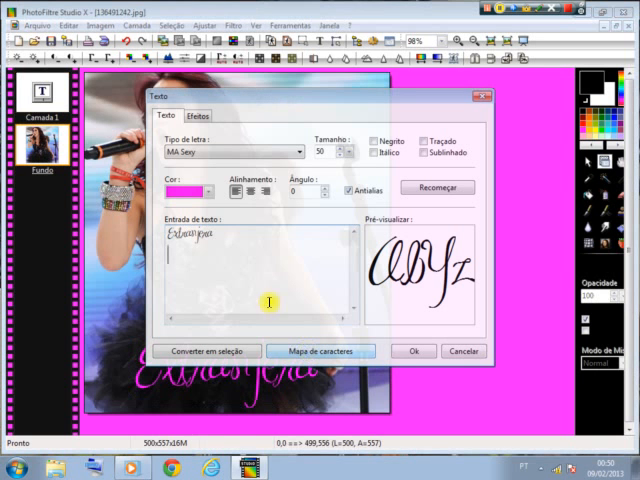
left_click(413, 351)
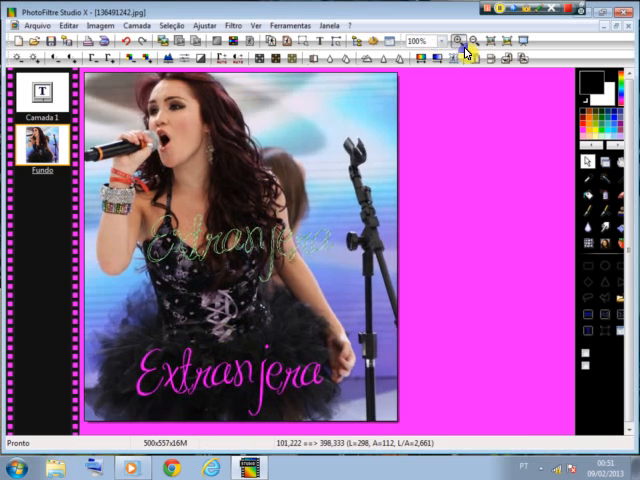
left_click(457, 40)
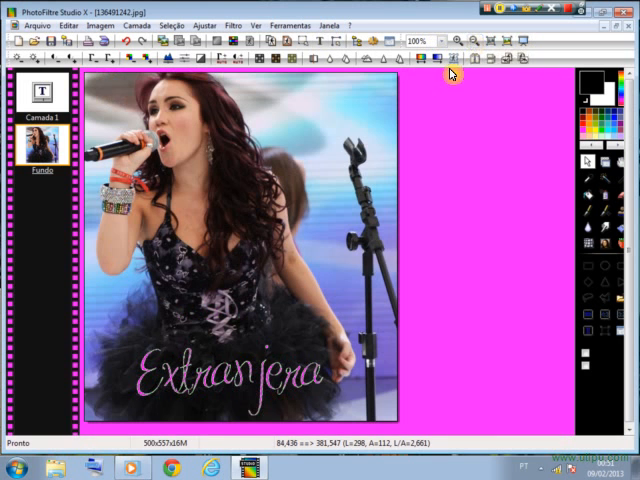
Open the Filtro menu to browse the image filters
left_click(233, 25)
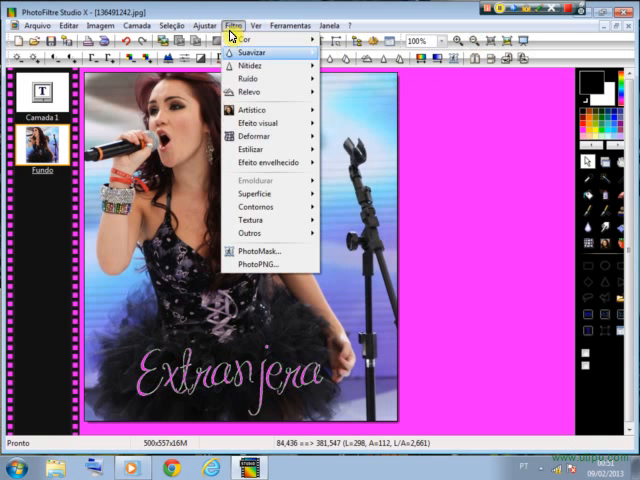
mouse_move(253, 162)
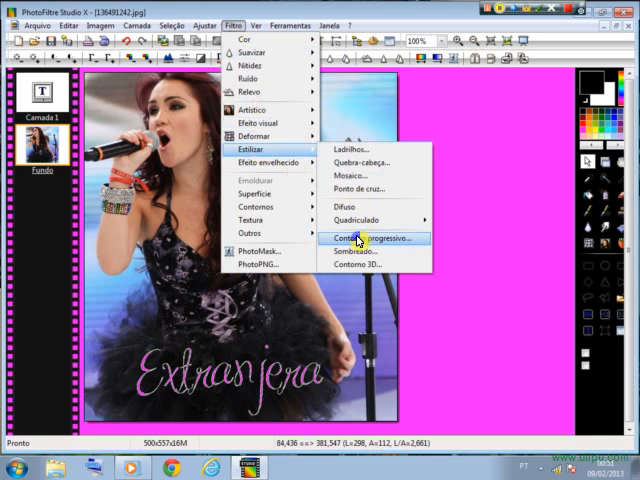
Preview and apply a green blurred exterior progressive outline, width 15, around the lettering
left_click(368, 238)
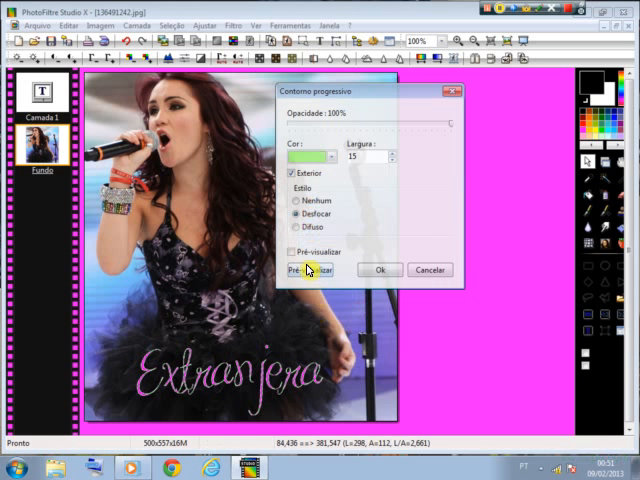
left_click(311, 270)
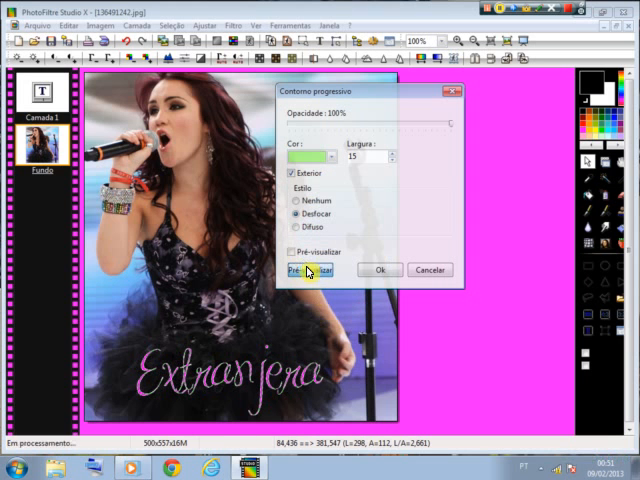
left_click(312, 270)
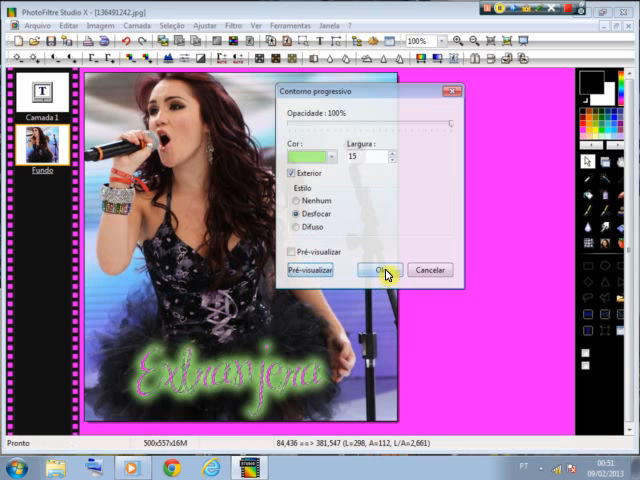
left_click(379, 270)
type("dulce_extranjera.png")
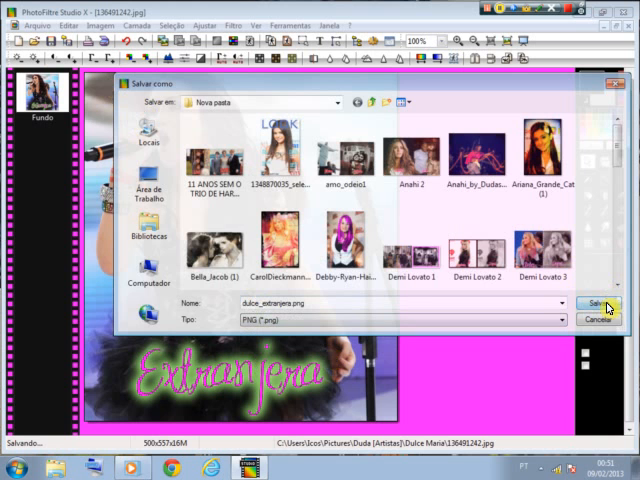
Save the image as dulce_extranjera.png and accept the PNG options
left_click(598, 305)
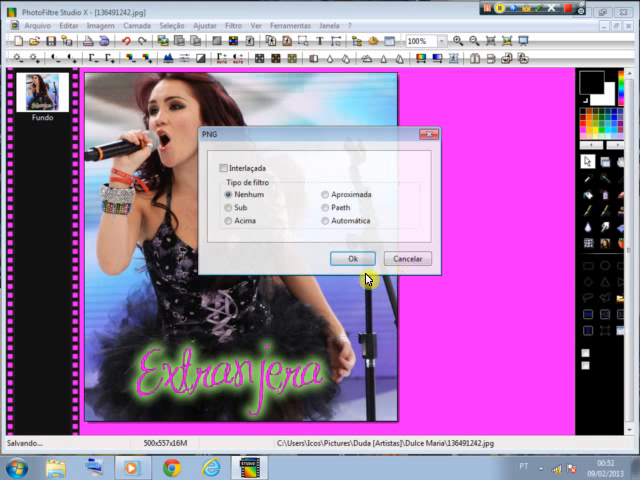
left_click(350, 259)
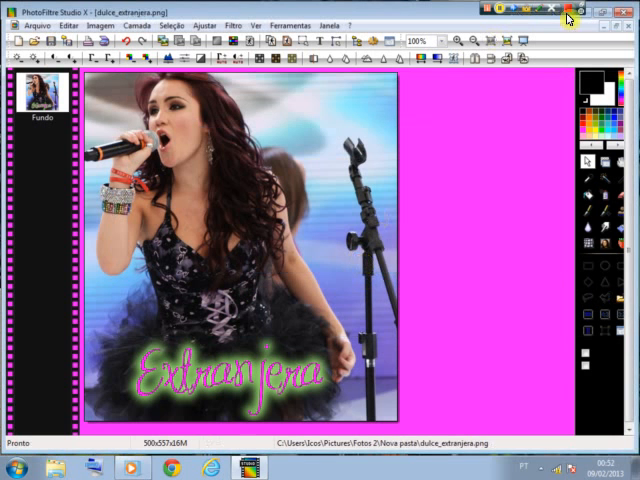